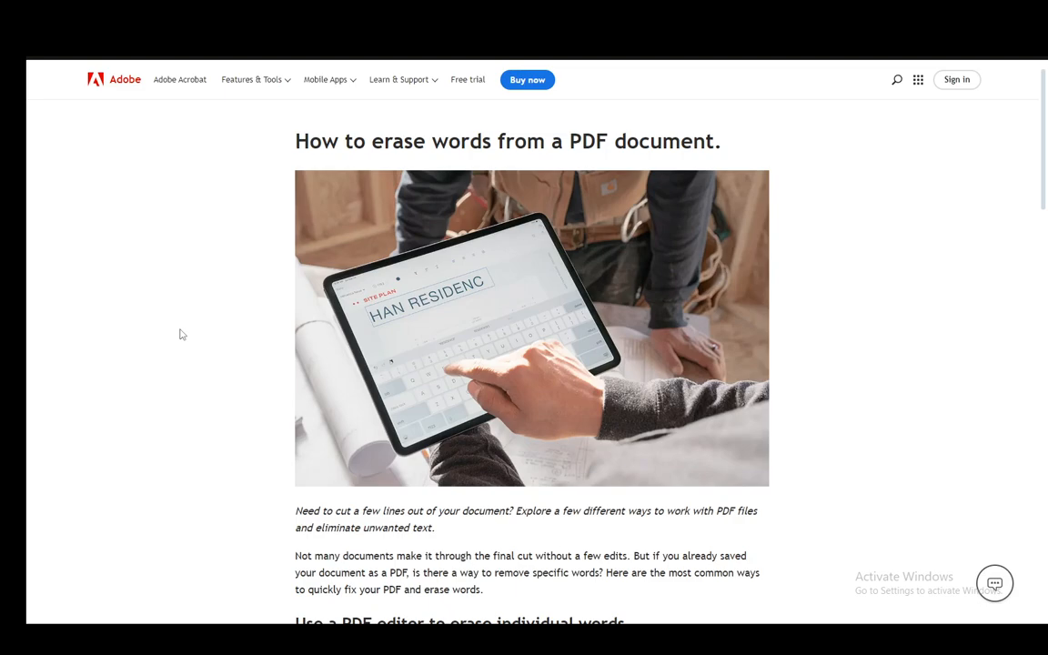
mouse_move(221, 349)
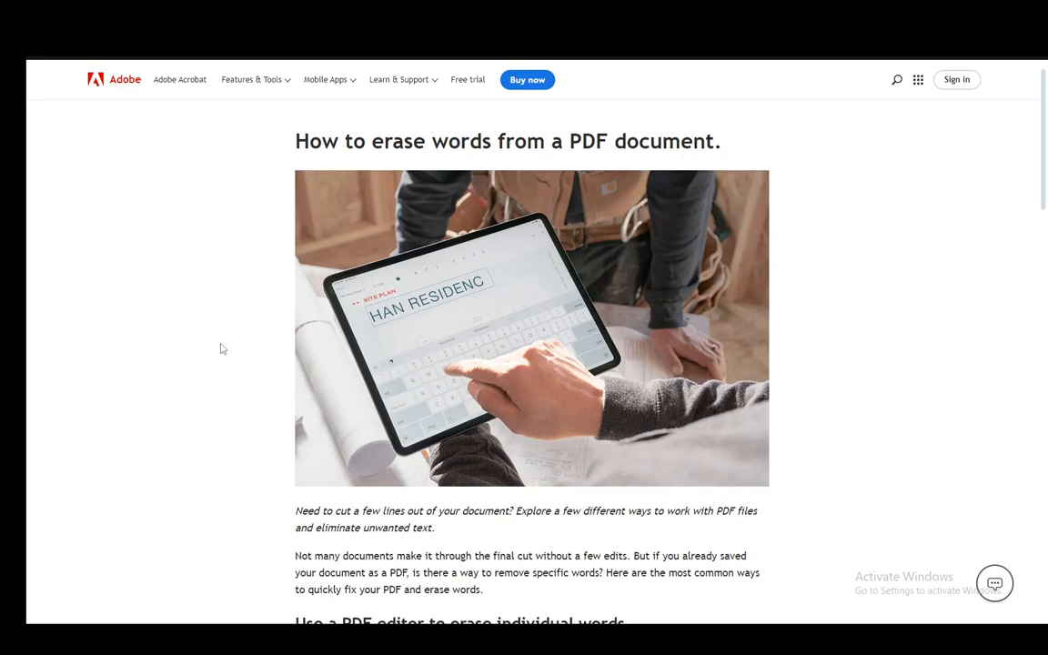
Scroll through the five steps for erasing individual words with a PDF editor
scroll("down", 3)
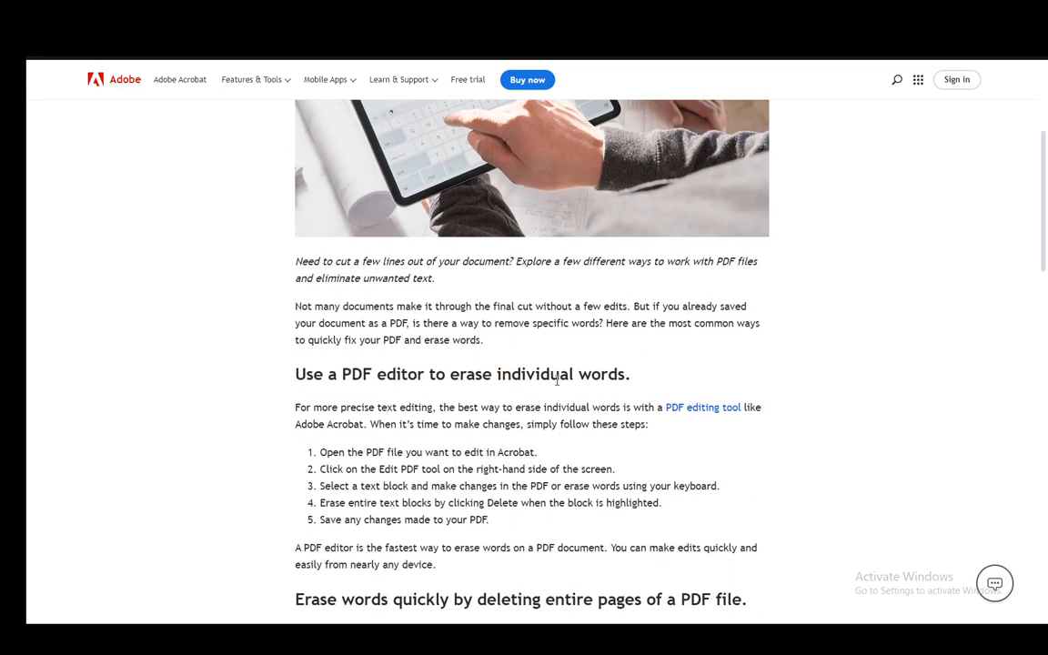
mouse_move(822, 278)
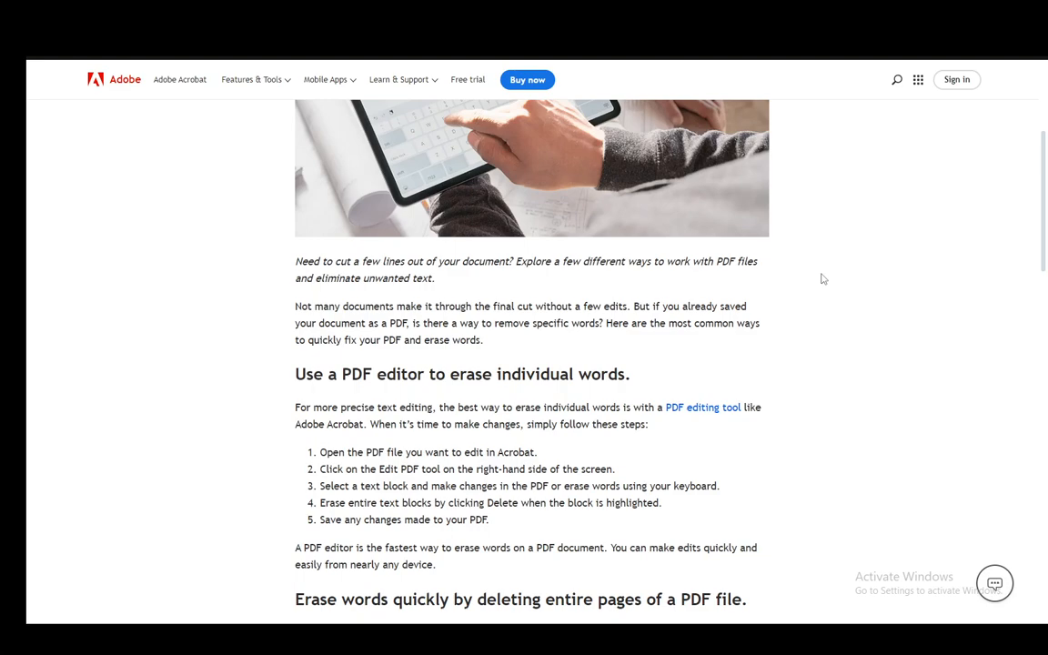
mouse_move(307, 306)
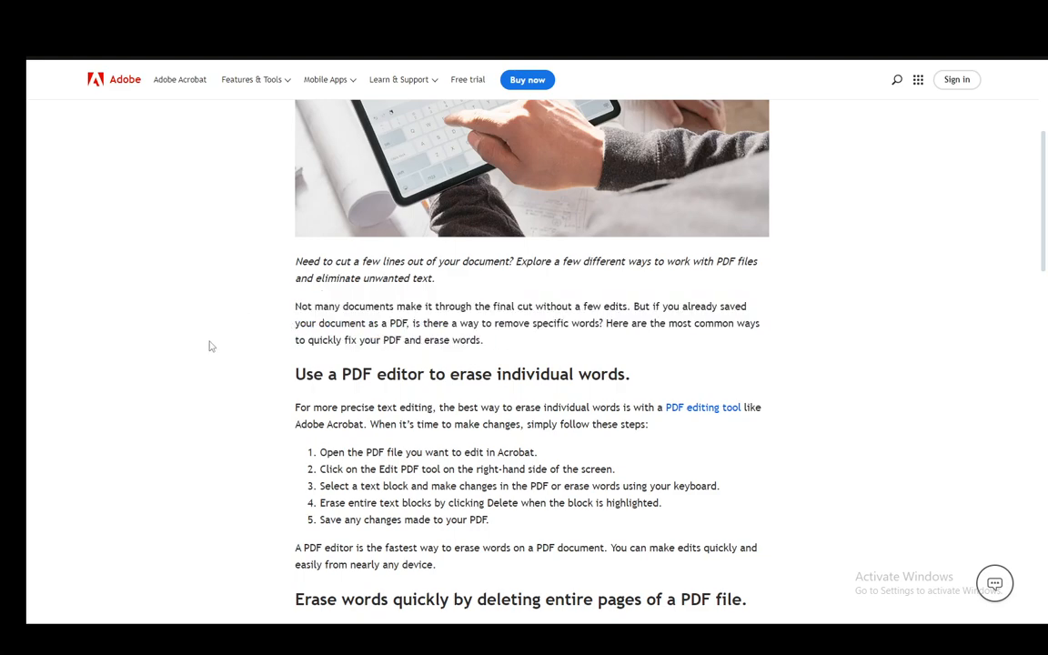
mouse_move(712, 362)
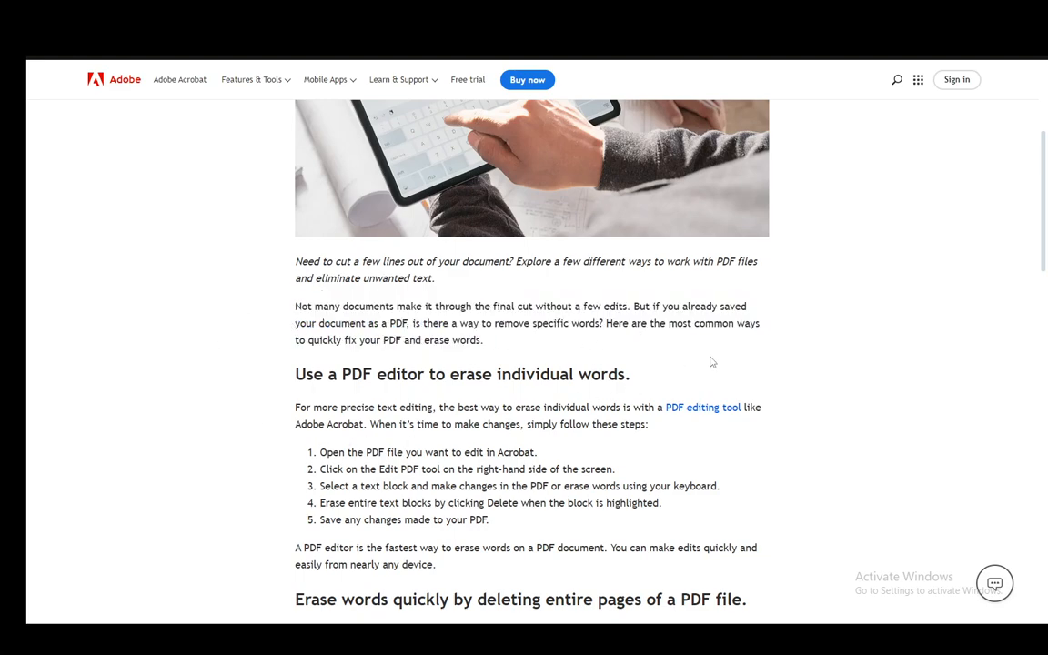
mouse_move(497, 325)
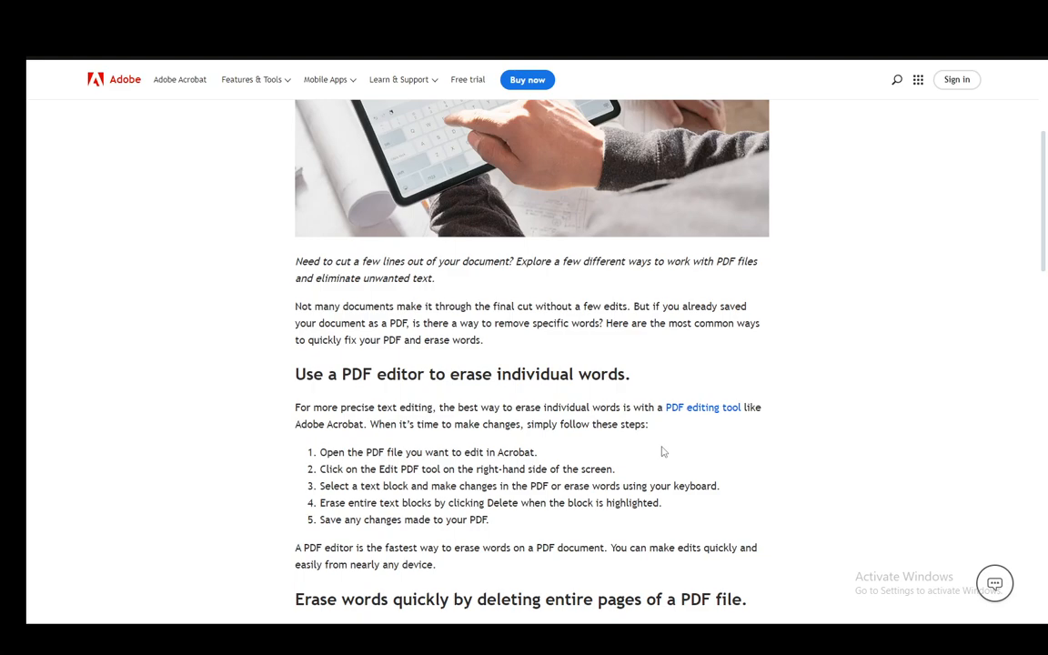
mouse_move(659, 454)
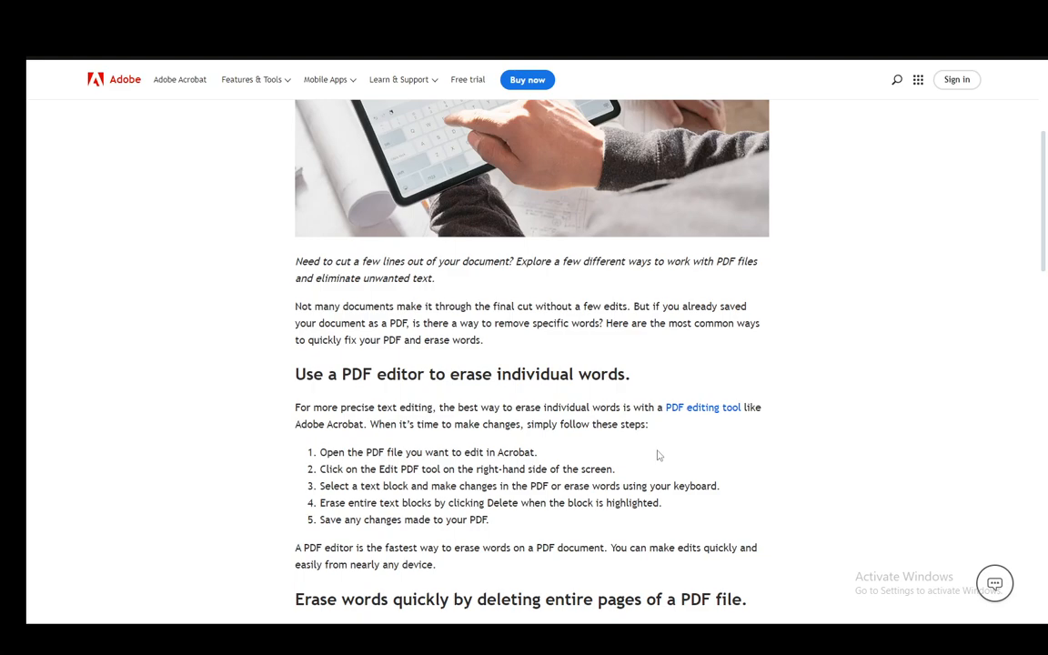
mouse_move(680, 446)
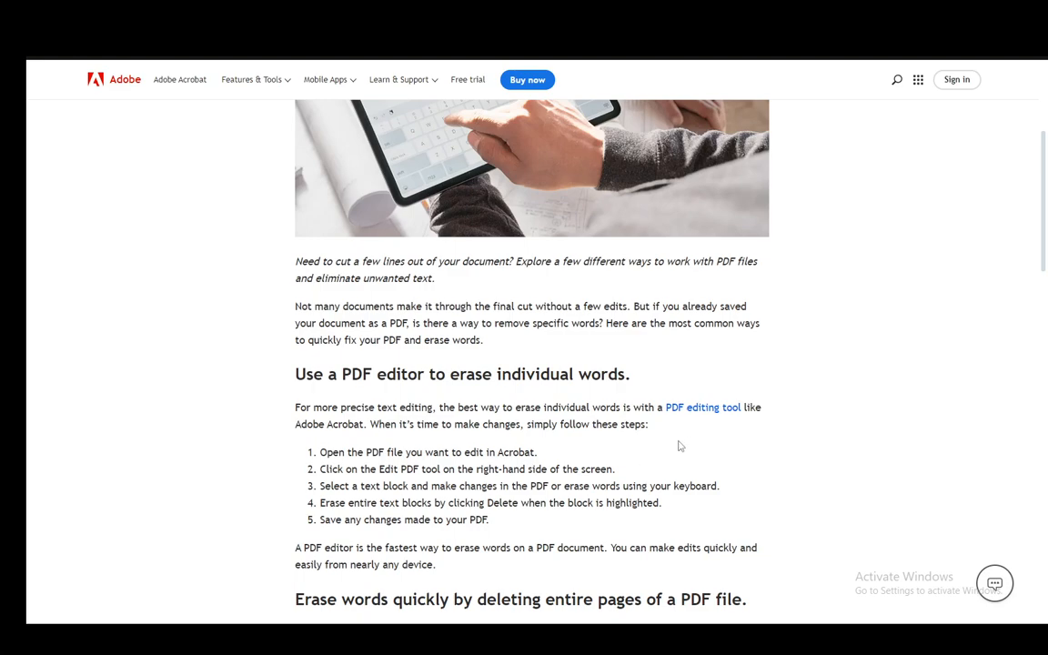
mouse_move(525, 466)
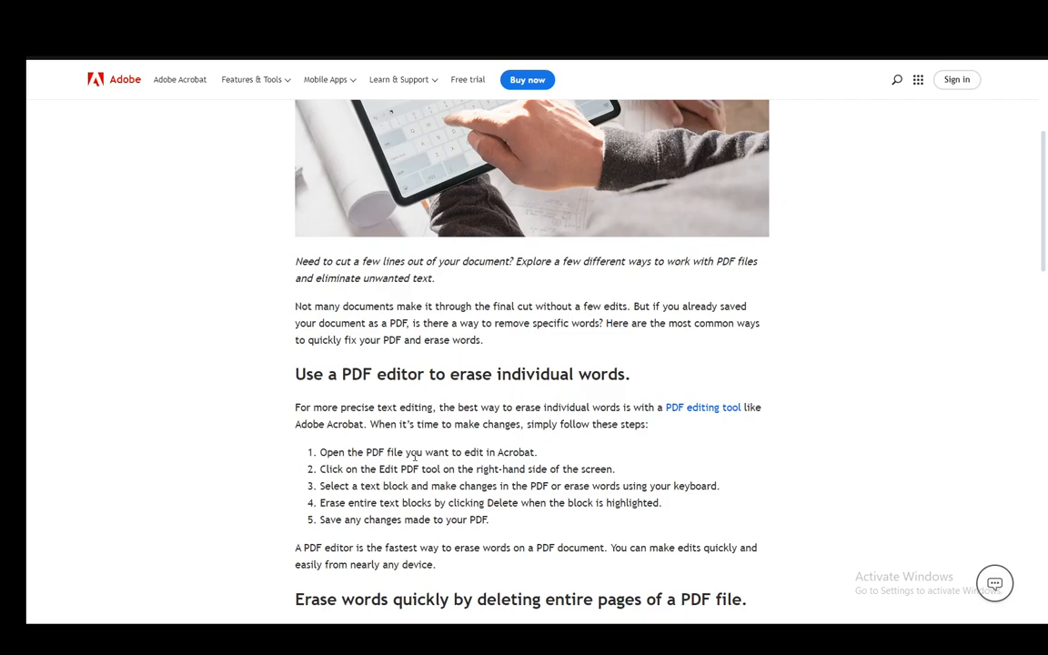
scroll("down", 3)
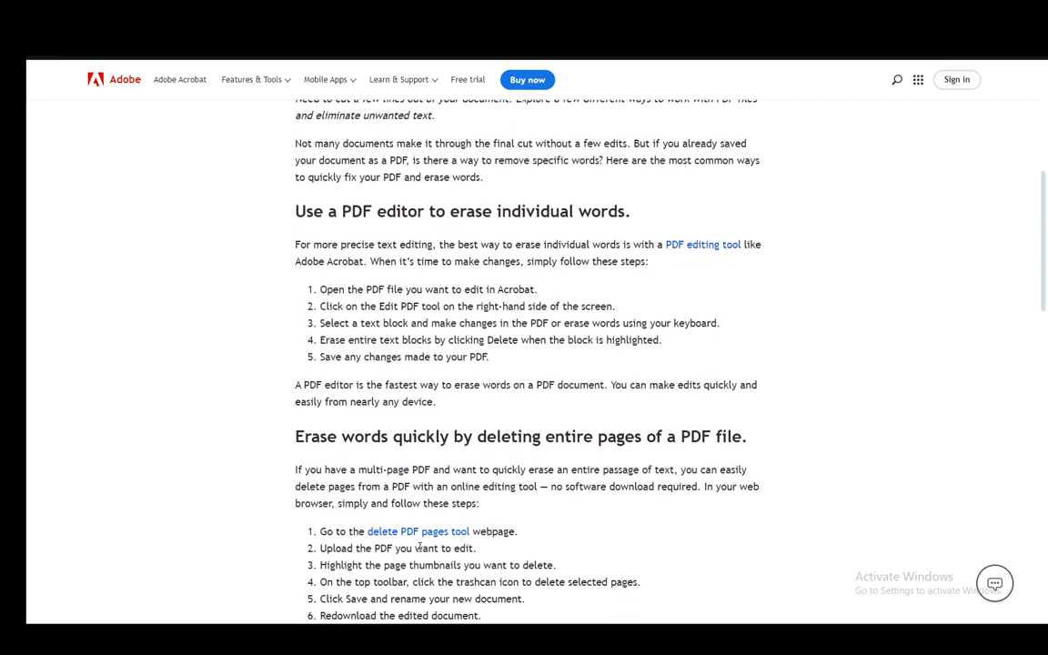
Read the six steps for deleting entire PDF pages, then open the PDF feature options
scroll("down", 3)
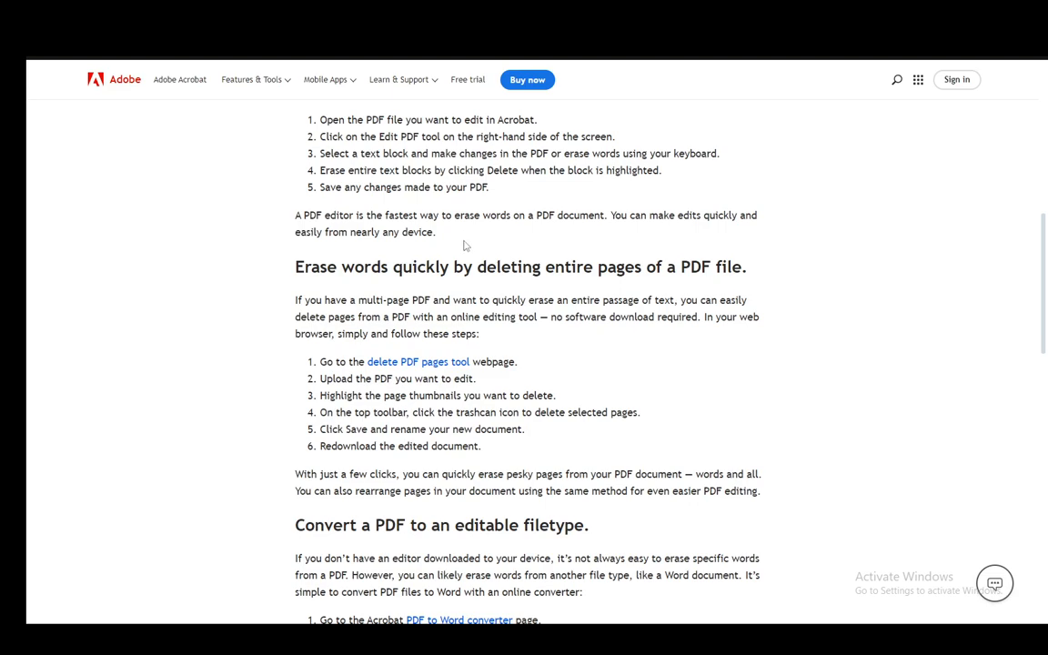
mouse_move(421, 377)
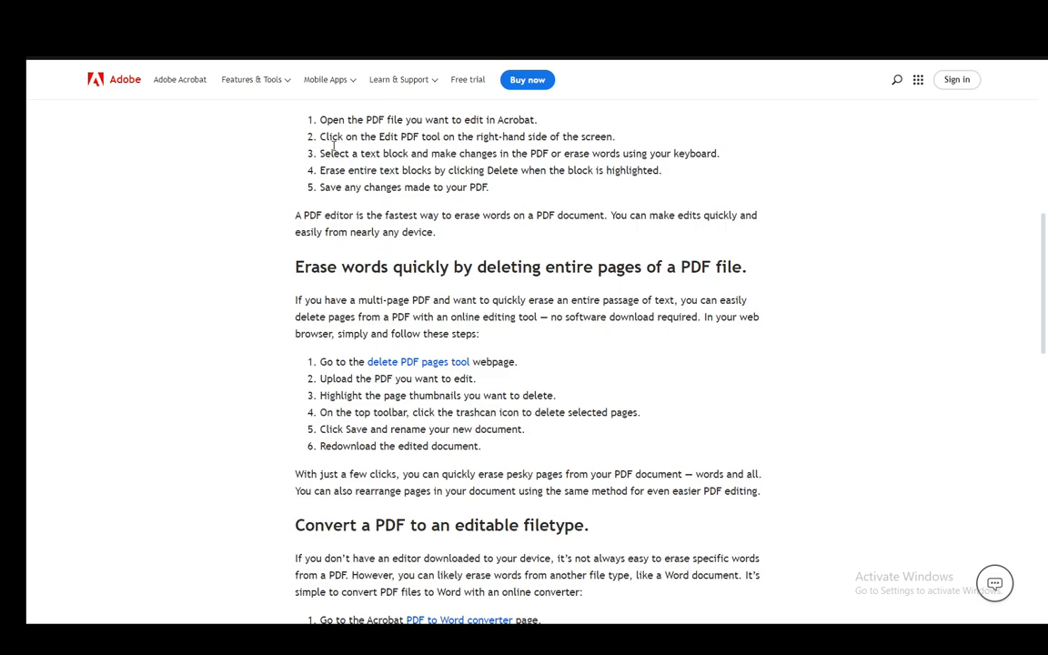
mouse_move(473, 375)
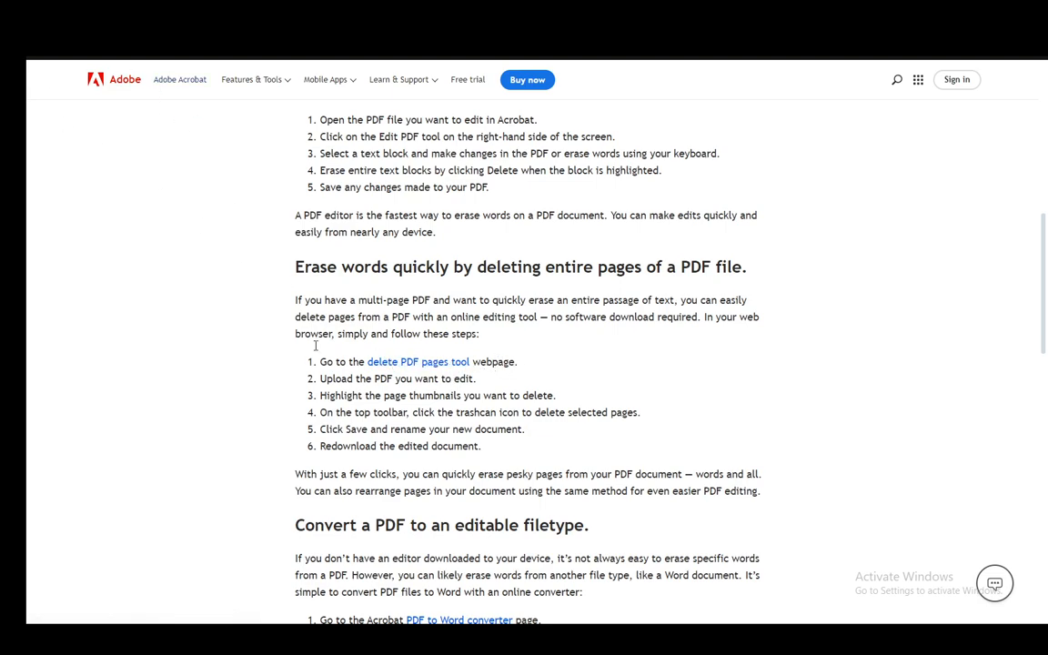
left_click(252, 79)
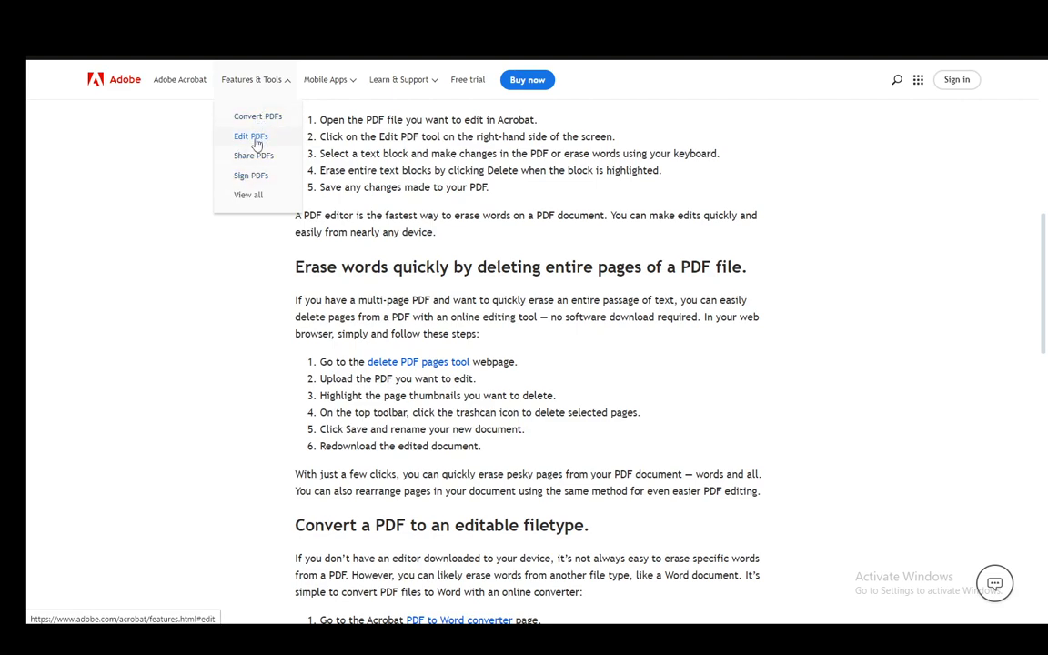
mouse_move(269, 139)
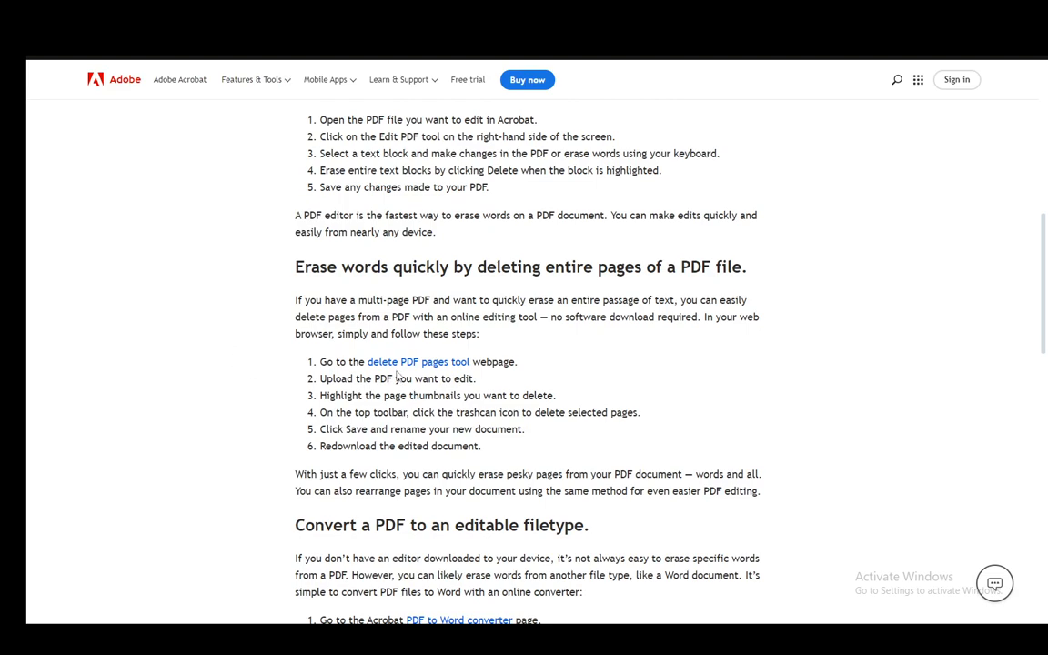
mouse_move(349, 491)
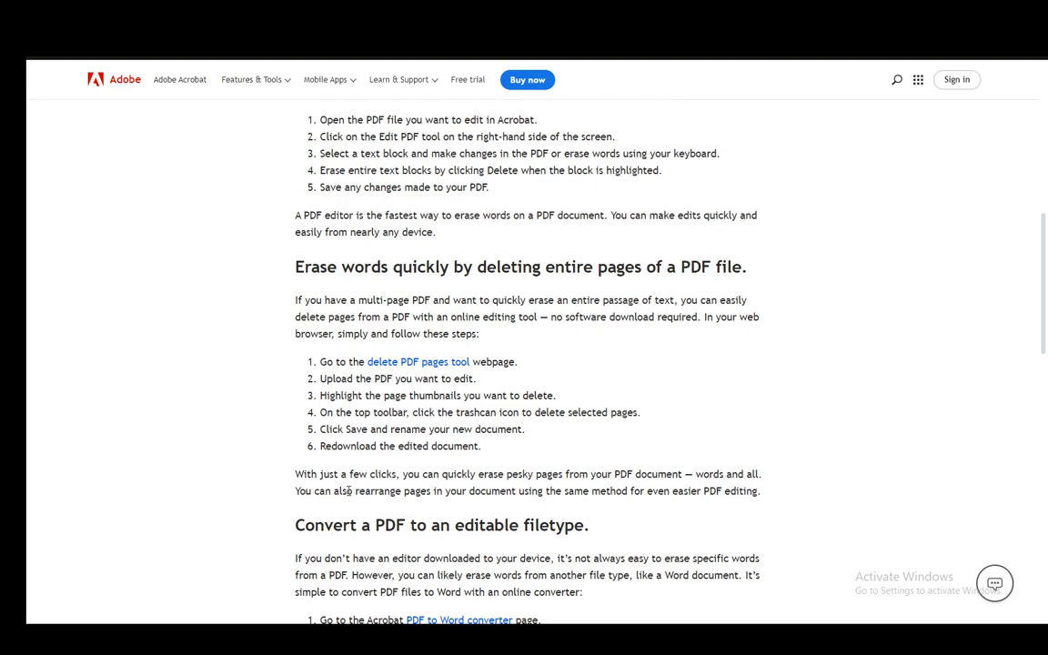
mouse_move(207, 289)
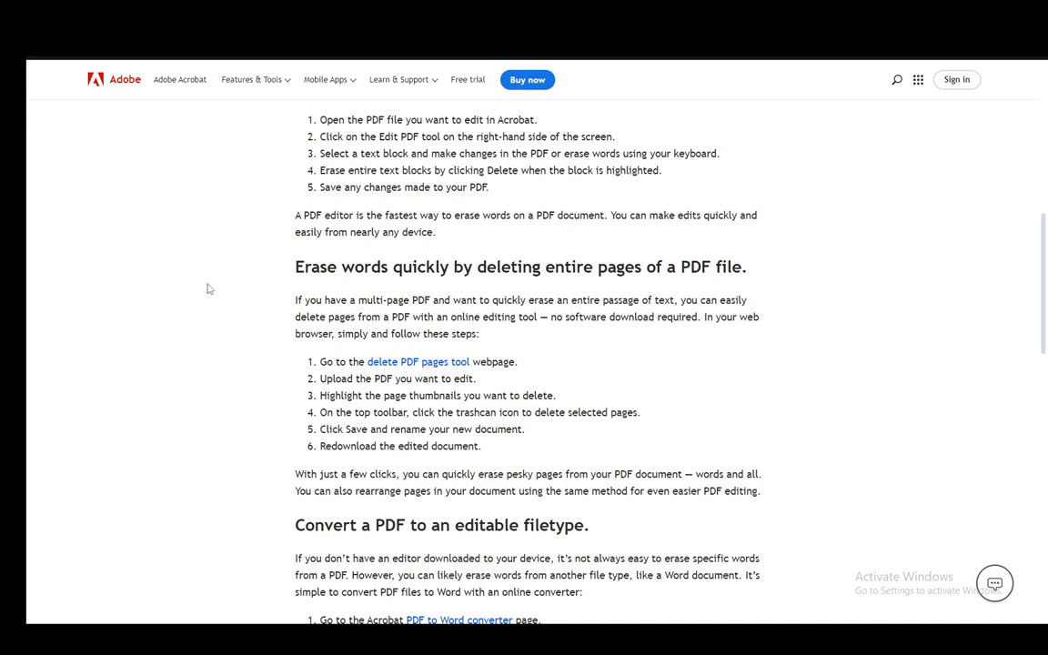
mouse_move(179, 224)
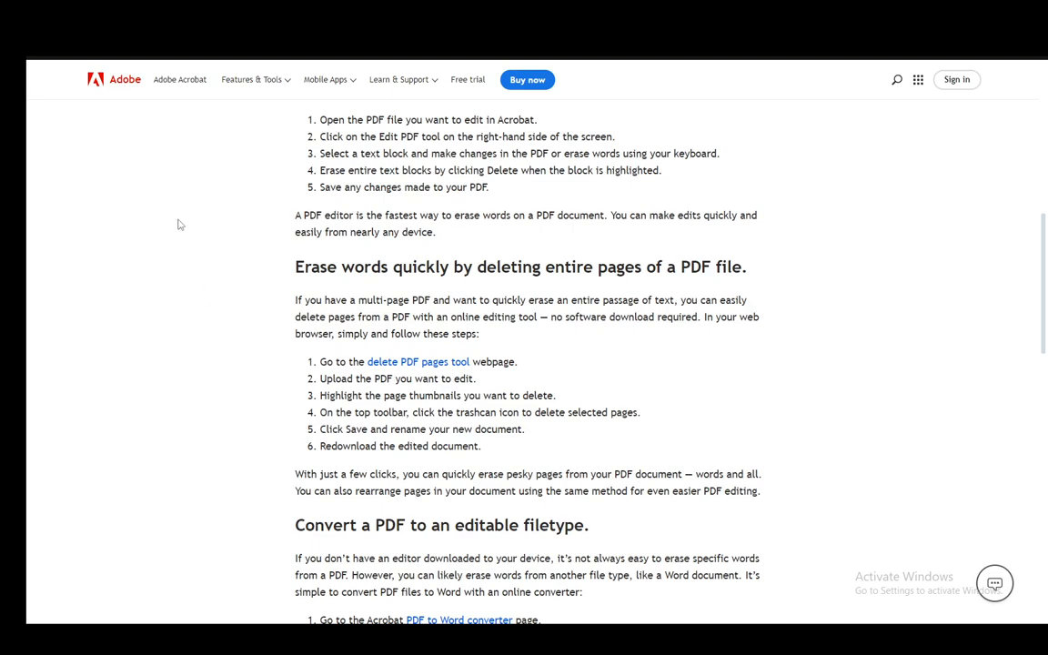
mouse_move(214, 426)
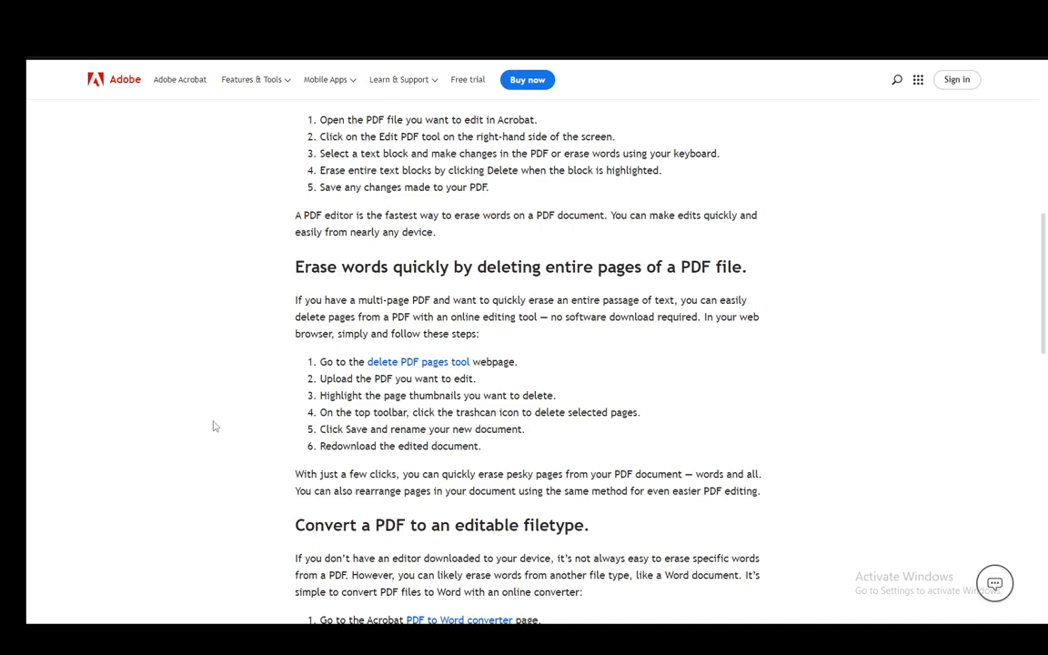
mouse_move(183, 277)
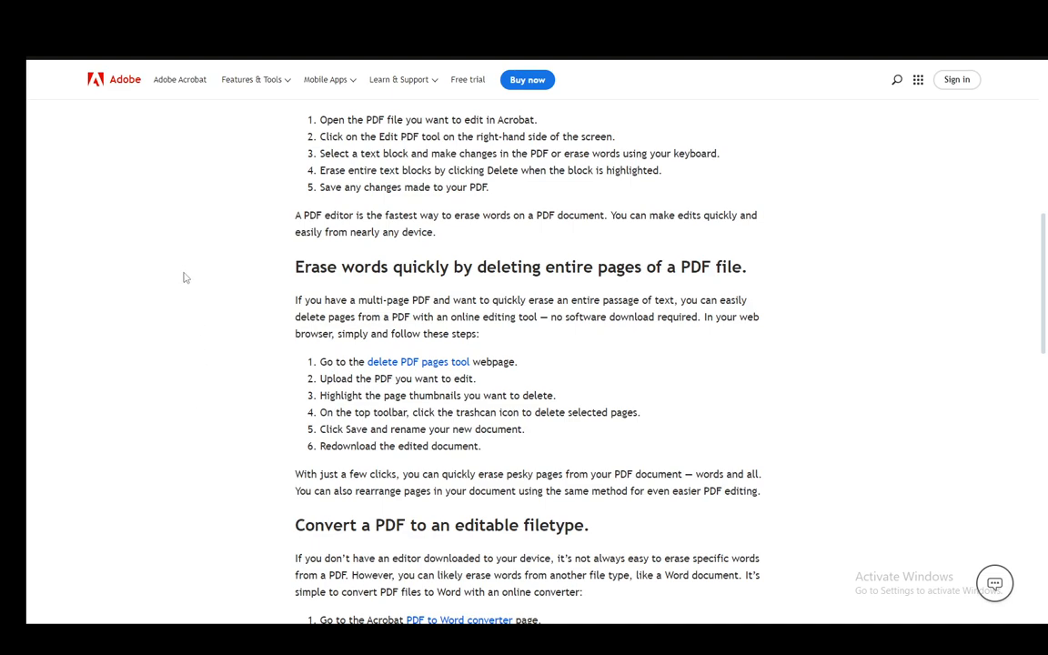
mouse_move(189, 142)
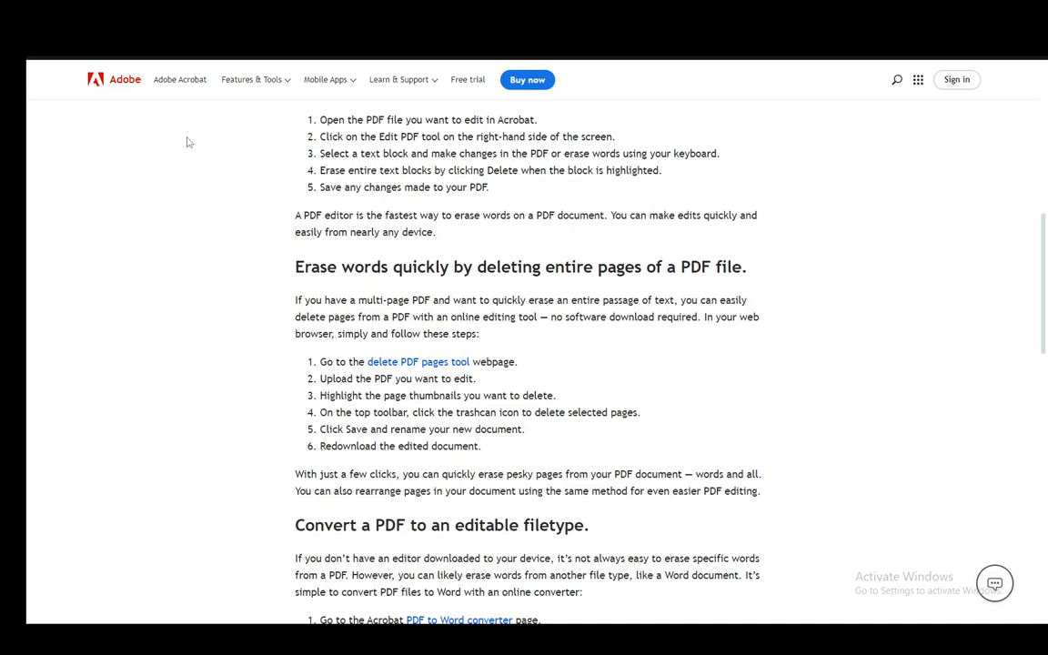
mouse_move(109, 91)
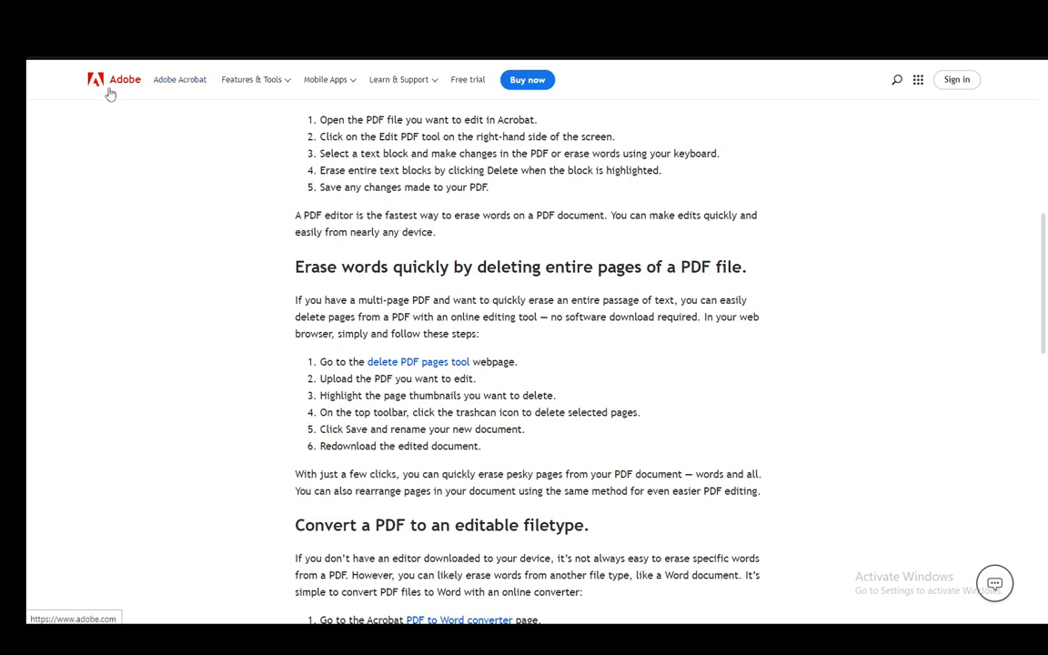
mouse_move(190, 107)
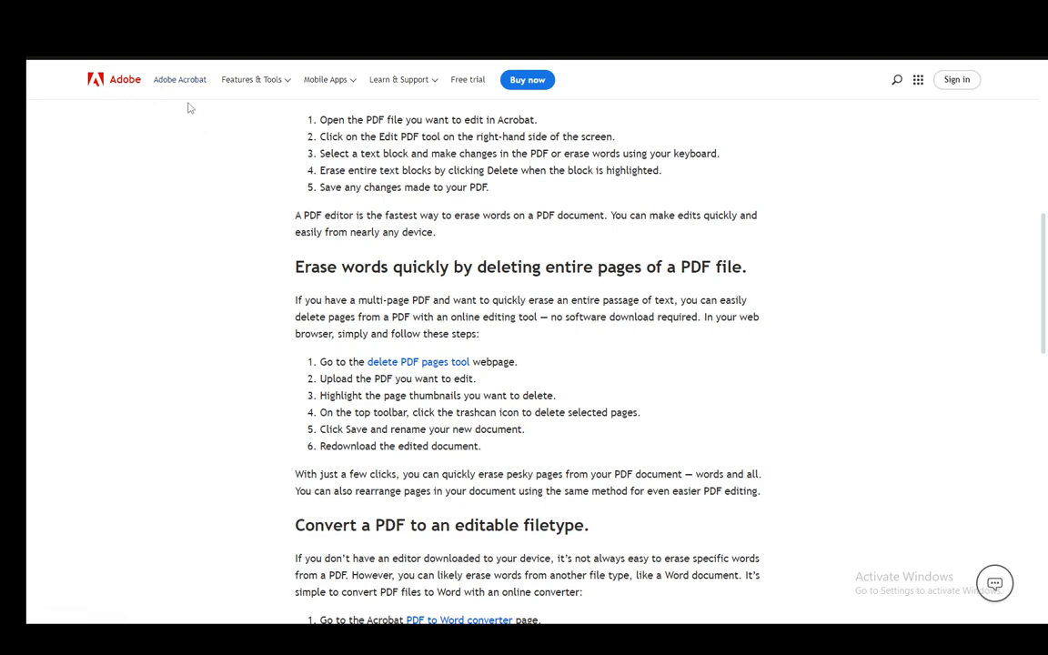
mouse_move(284, 210)
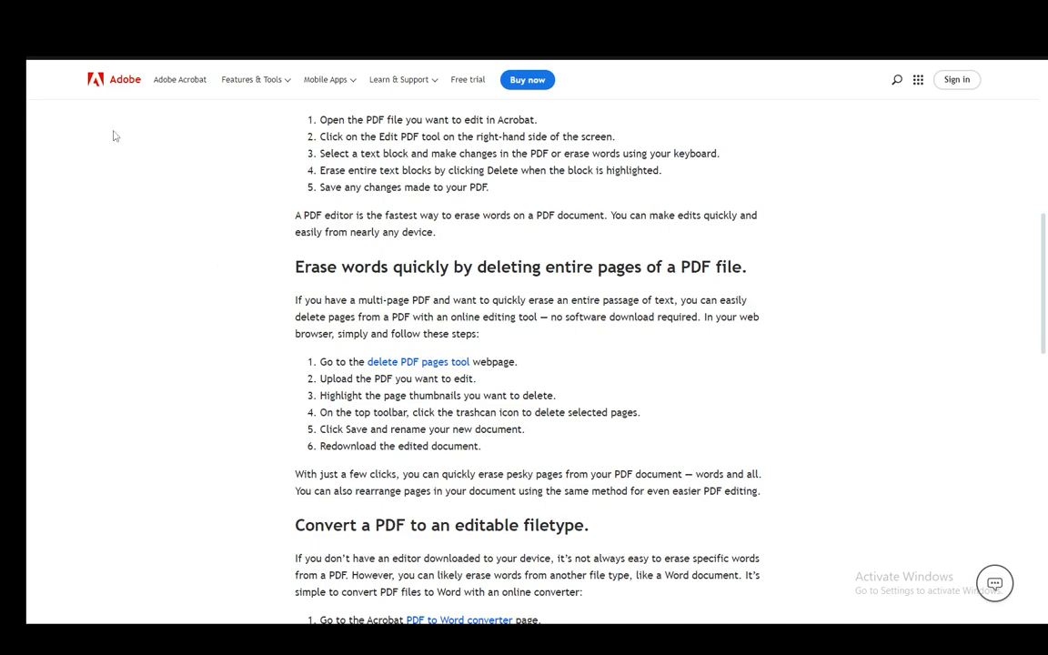
mouse_move(61, 103)
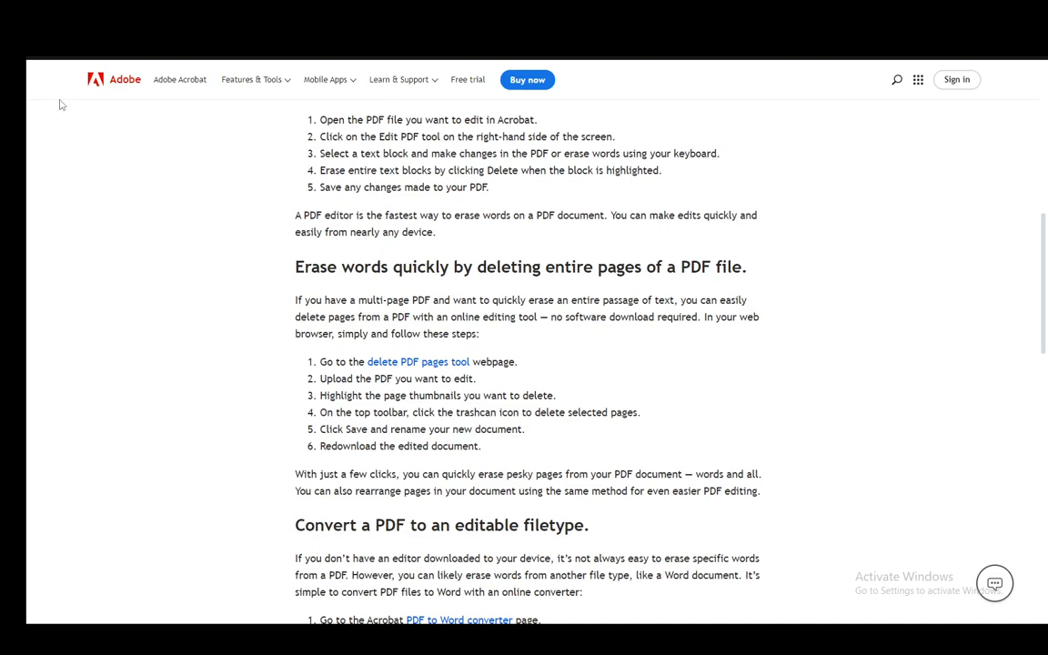
mouse_move(191, 121)
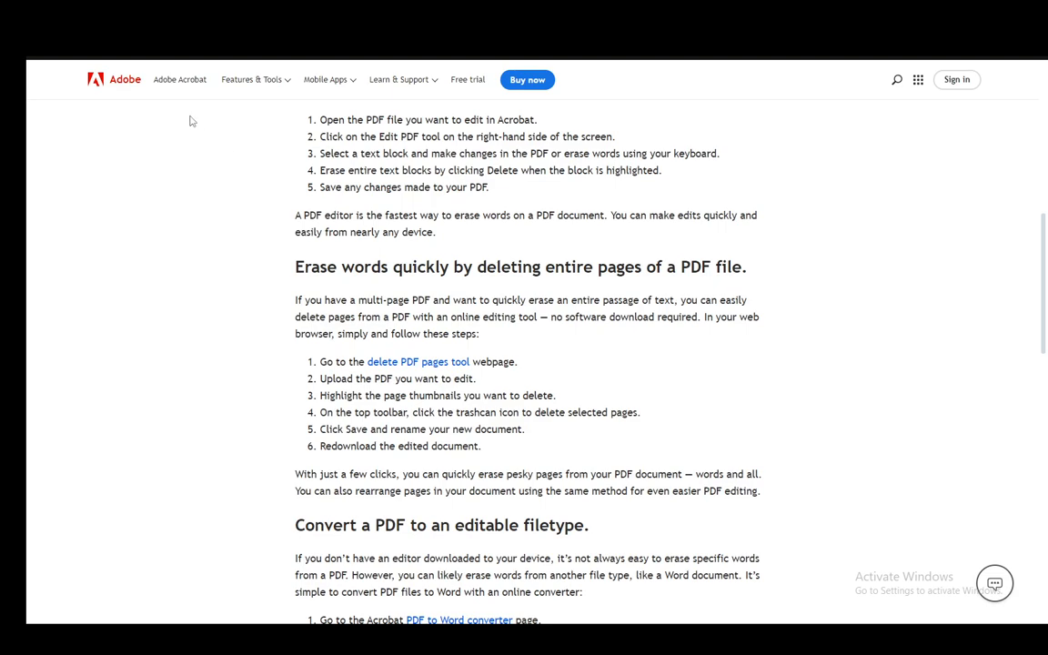
mouse_move(397, 183)
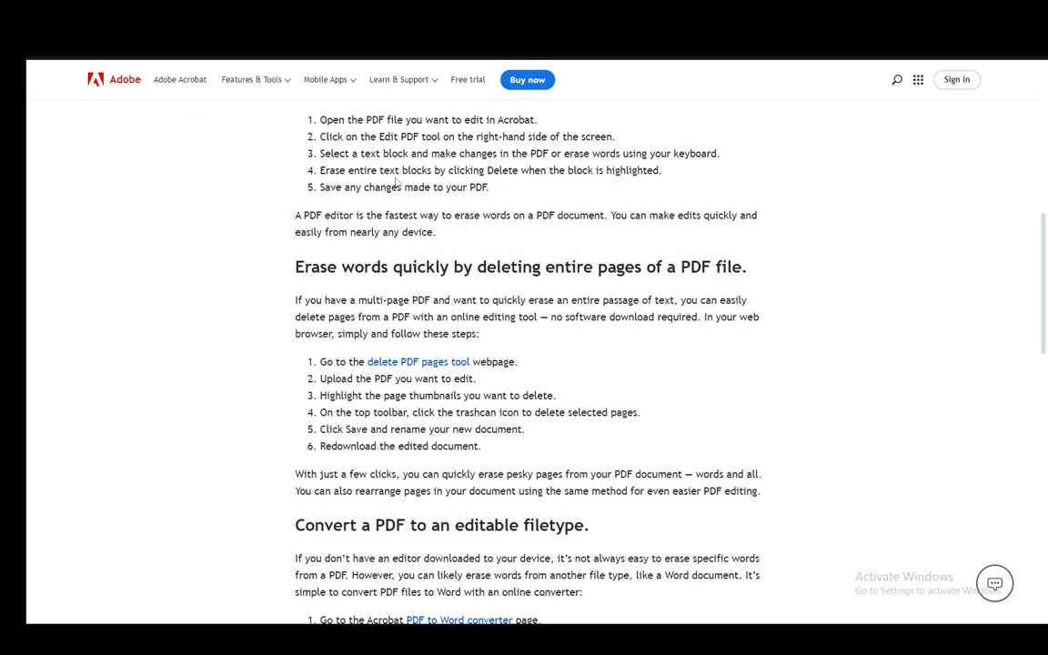
mouse_move(277, 197)
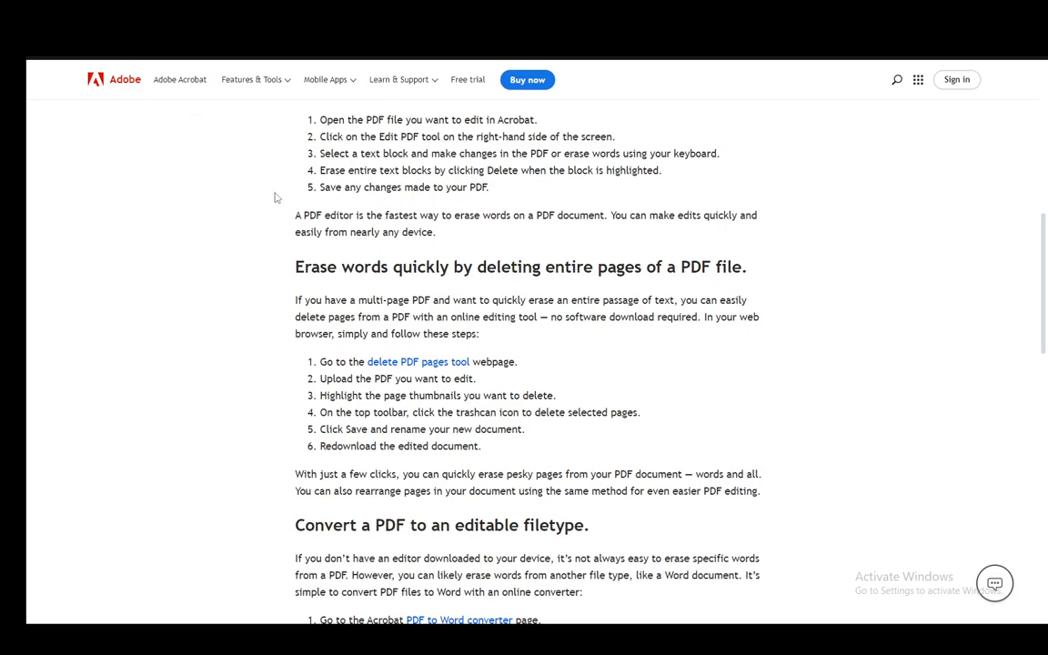
mouse_move(543, 248)
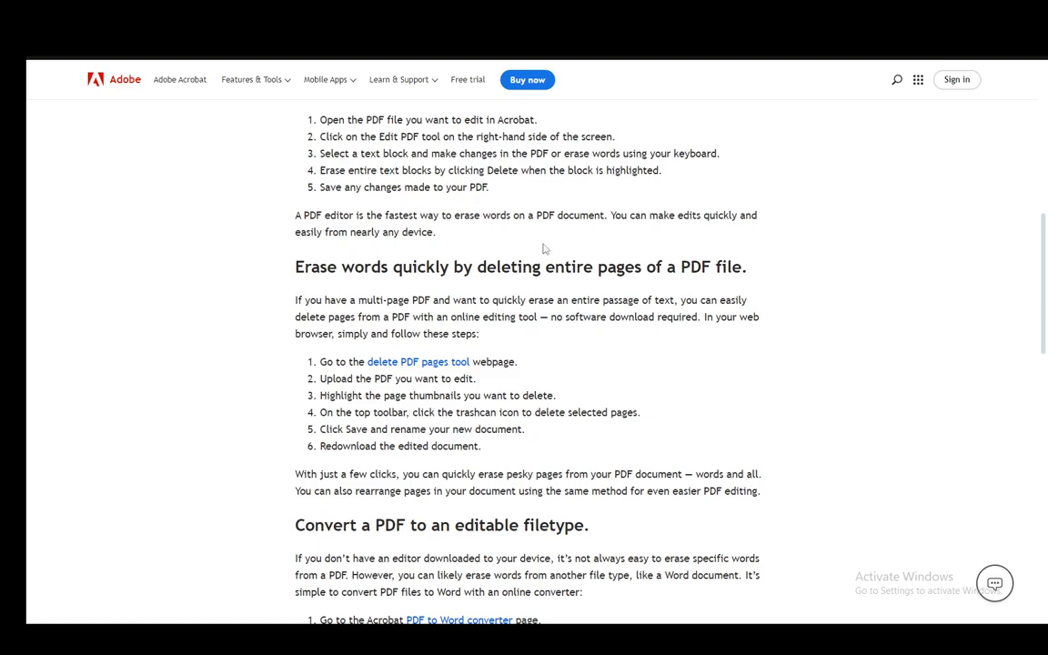
Scroll past the three conversion steps to the save-back-to-PDF note and More resources
scroll("down", 3)
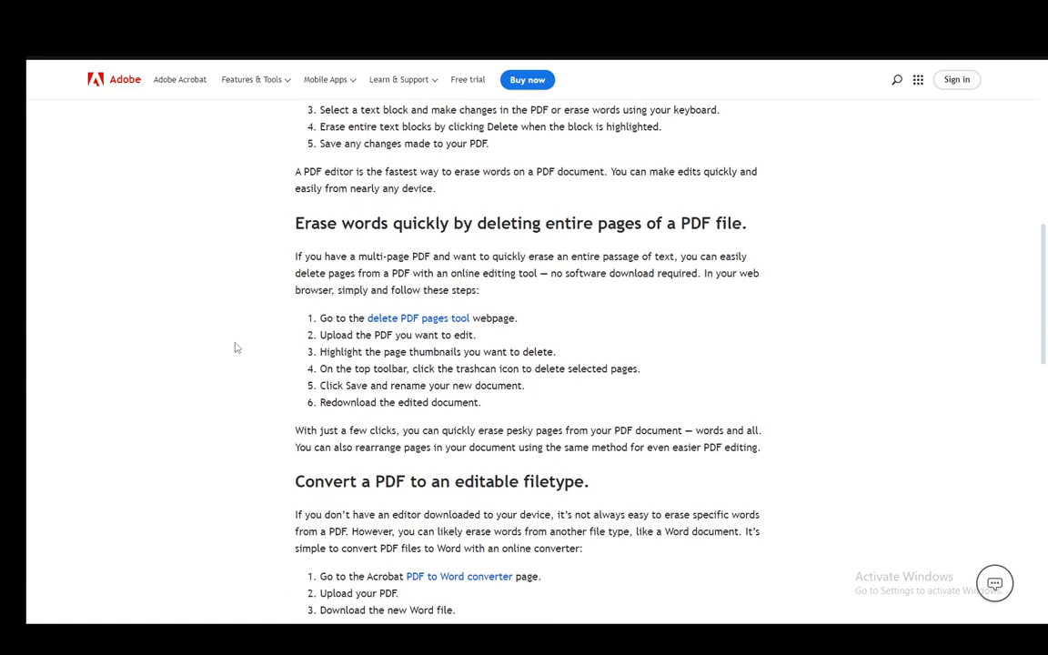
scroll("down", 3)
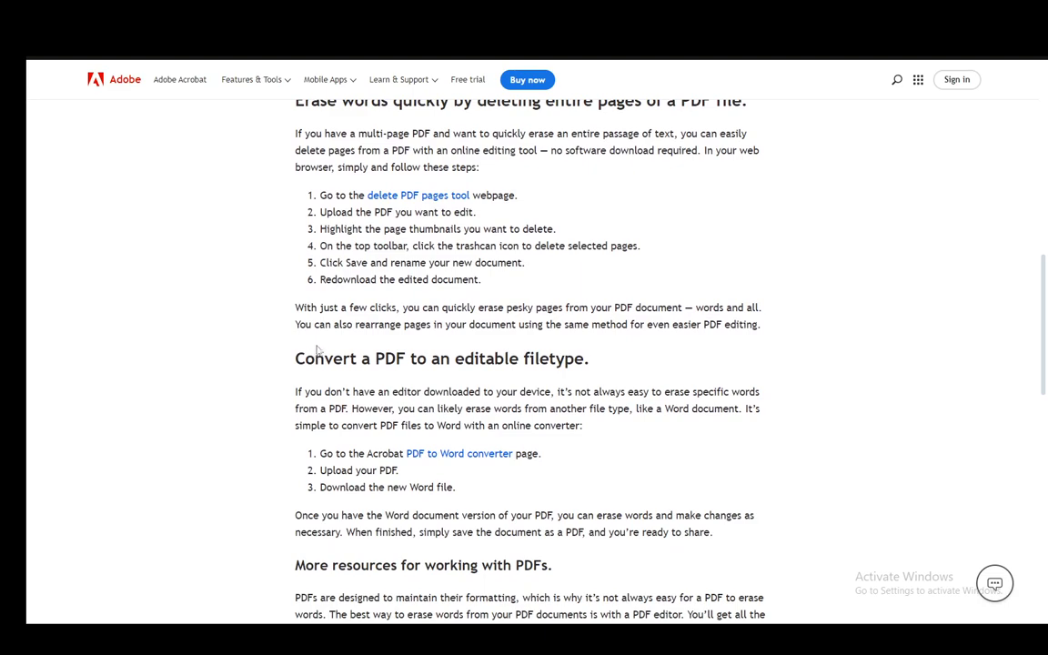
scroll("down", 3)
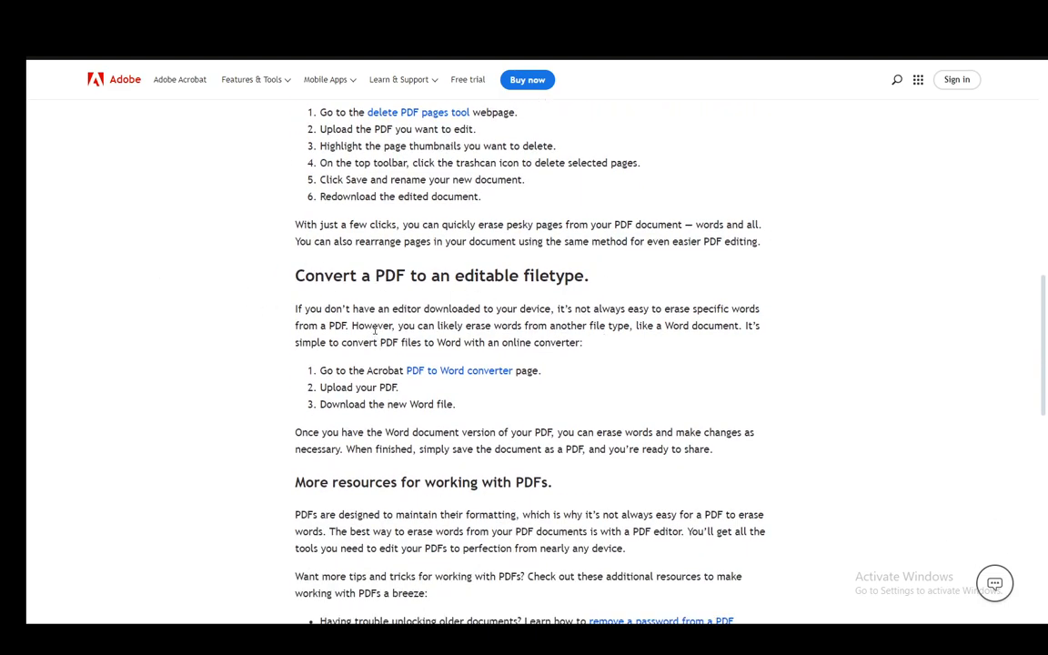
mouse_move(596, 344)
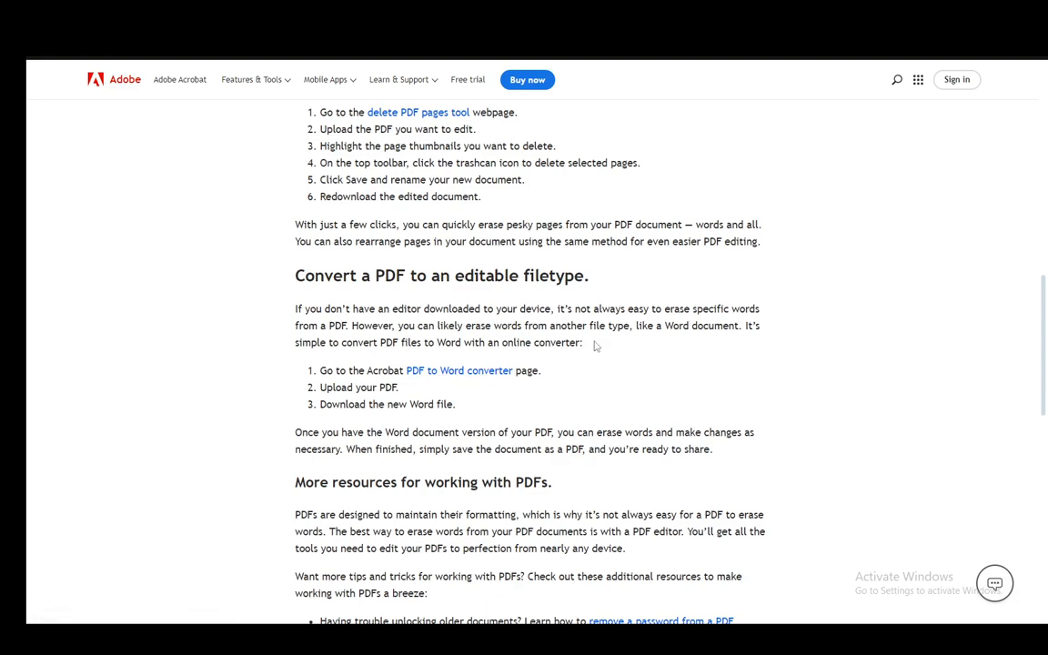
mouse_move(395, 263)
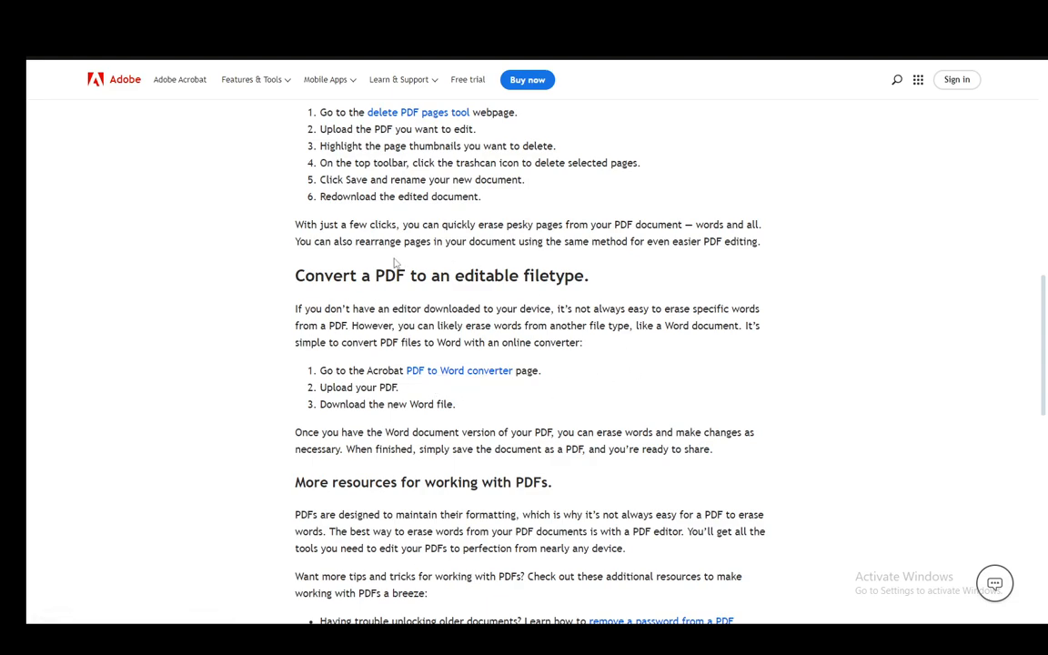
left_click(252, 79)
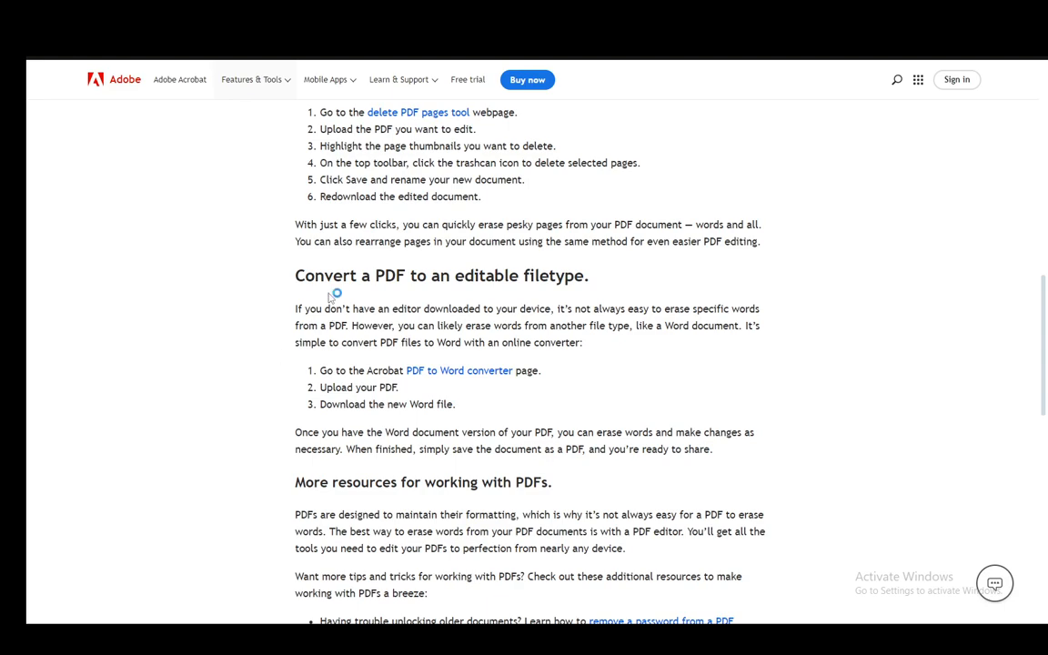
mouse_move(336, 293)
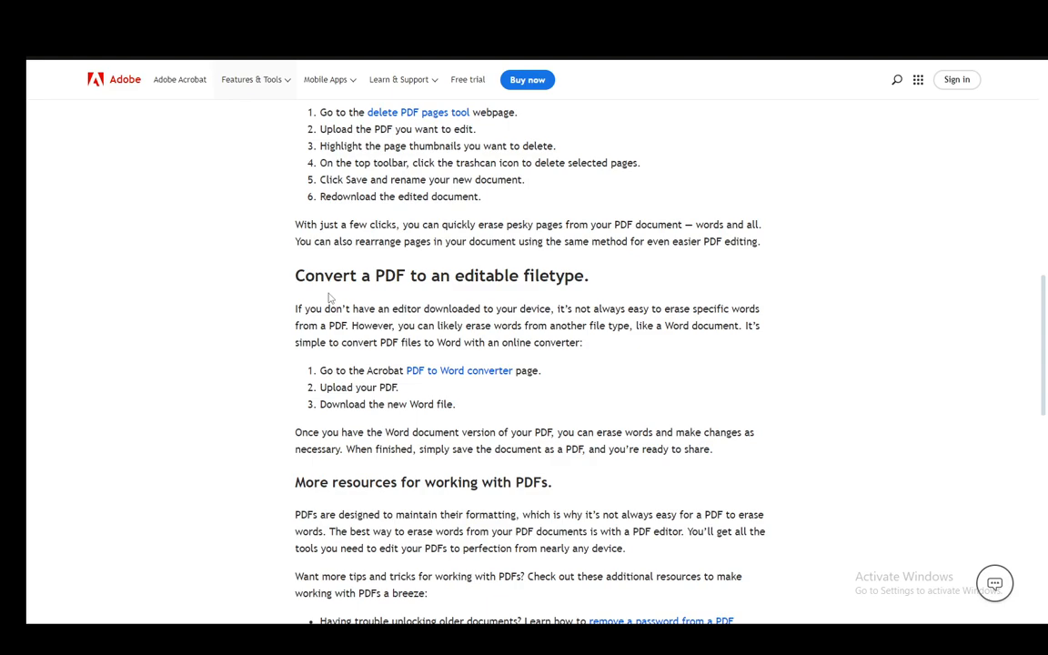
mouse_move(264, 309)
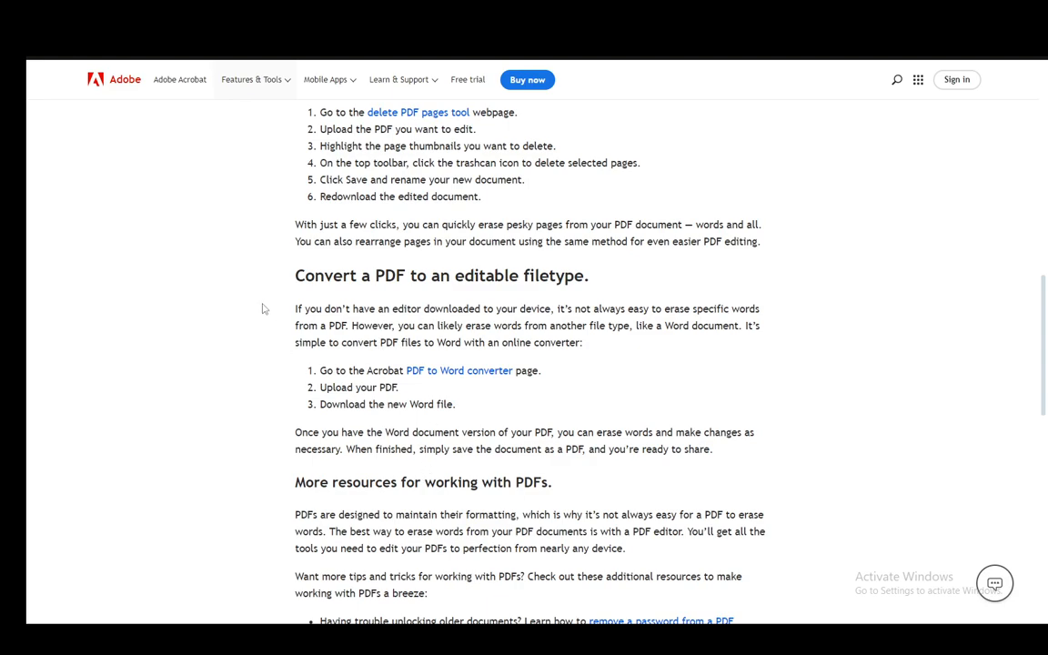